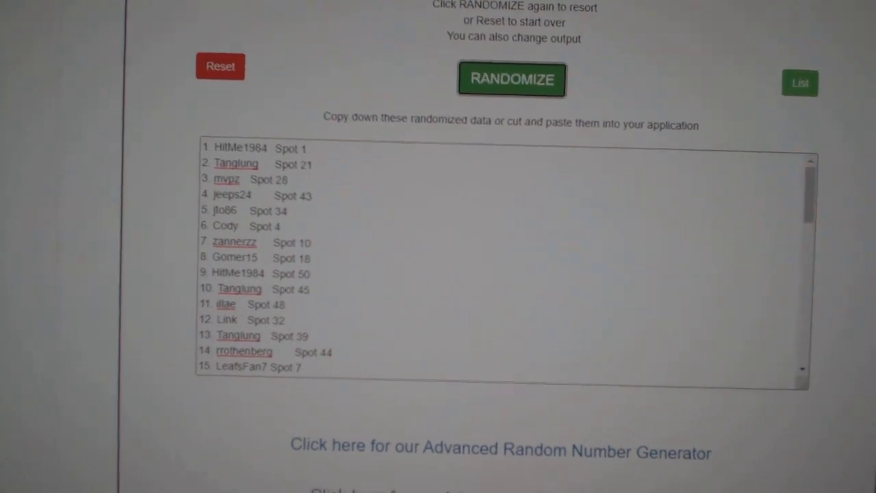
Reshuffle the participant name list twice with RANDOMIZE for a fresh random order.
click(512, 78)
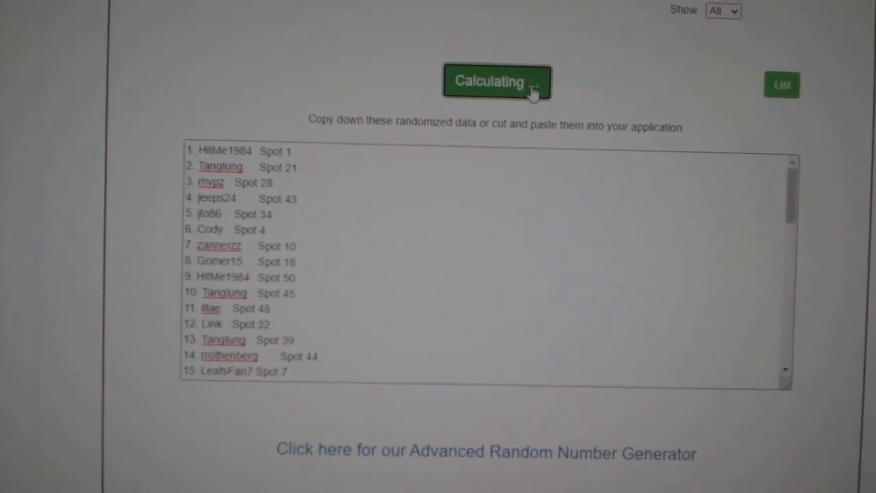
click(495, 81)
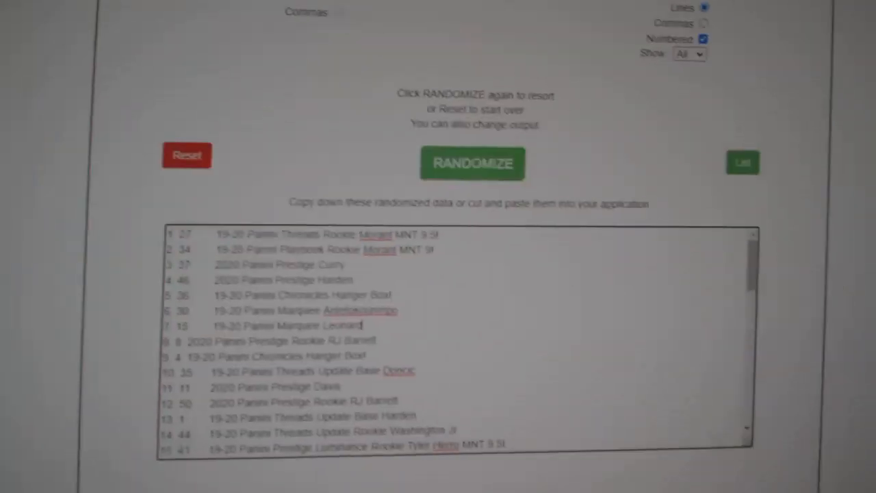
Reshuffle the basketball card item list twice for a fresh random order.
click(471, 163)
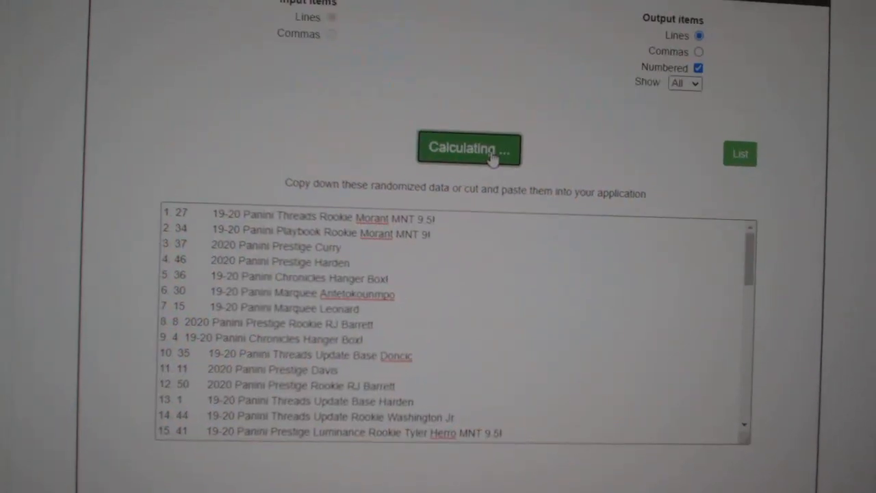
click(468, 148)
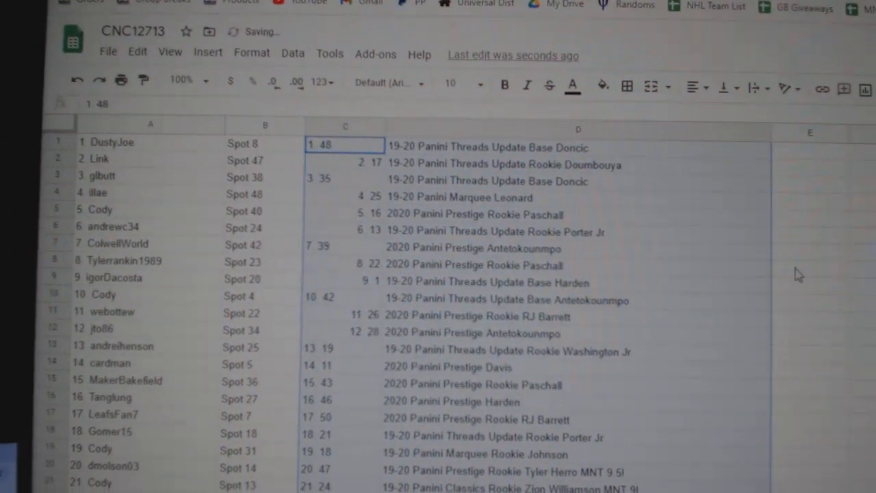
click(788, 253)
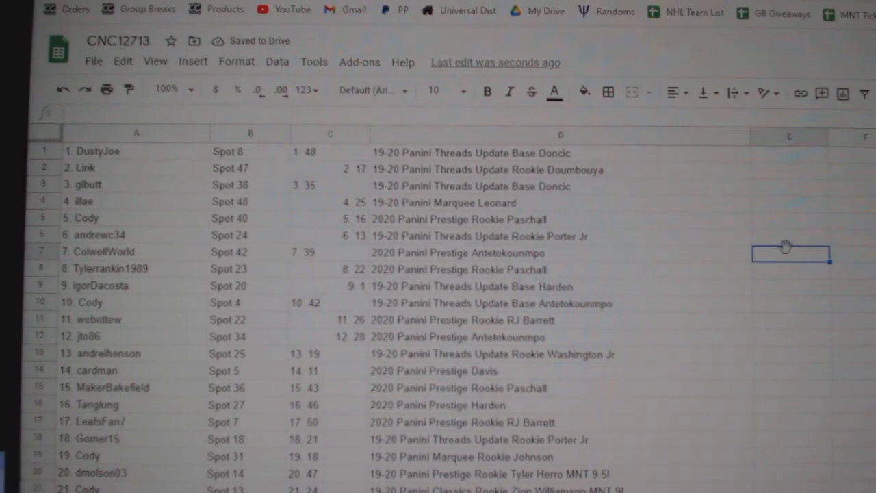
scroll(down, 3)
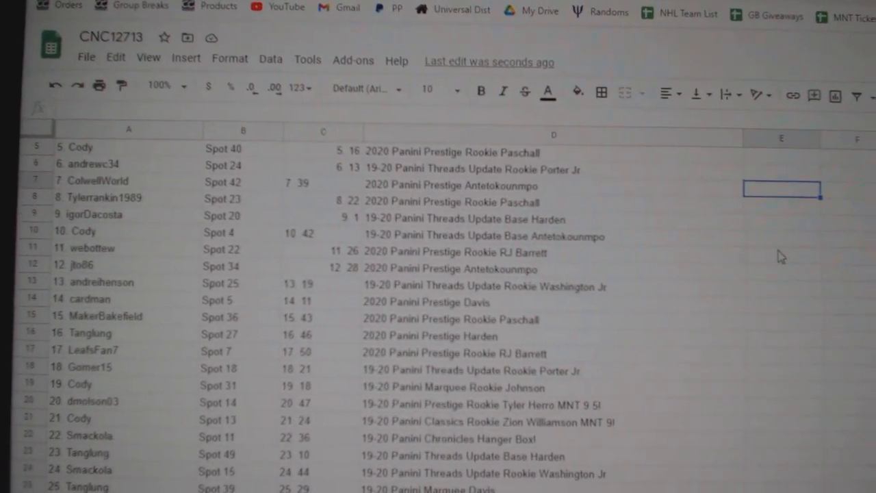
scroll(down, 3)
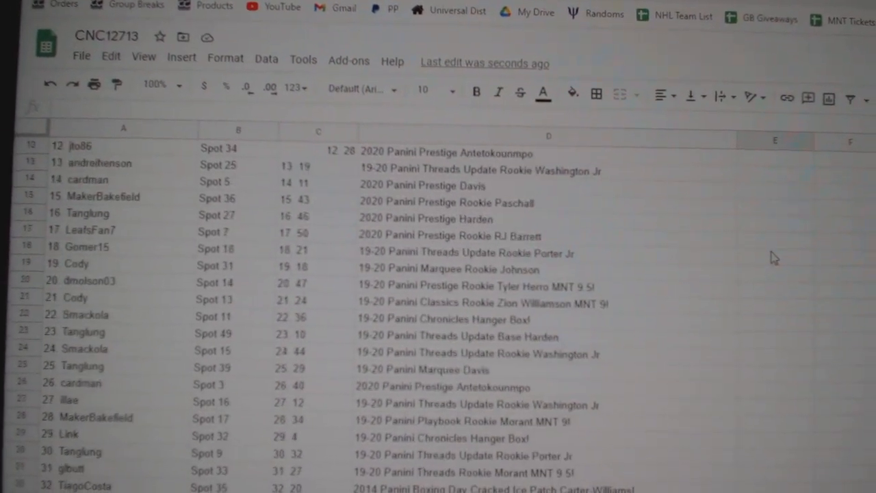
click(479, 286)
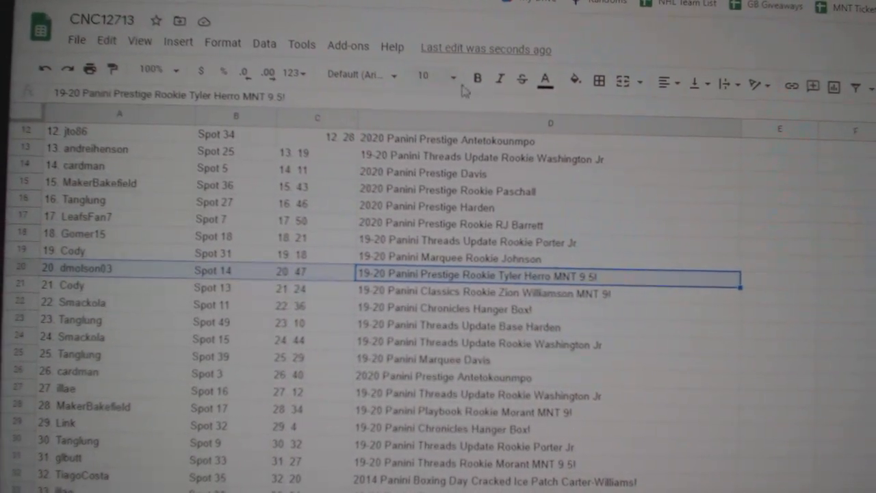
Bold the Tyler Herro MNT 9.5! hit row and scroll down to the remaining hit rows.
click(477, 293)
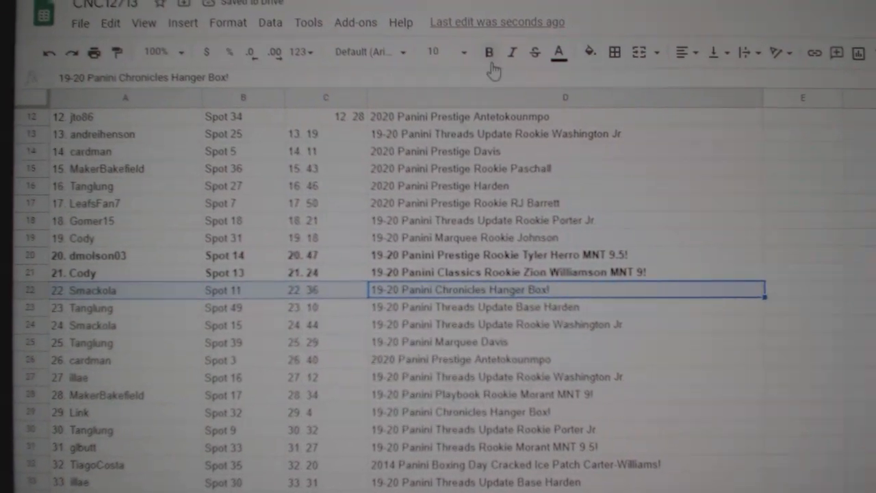
scroll(down, 3)
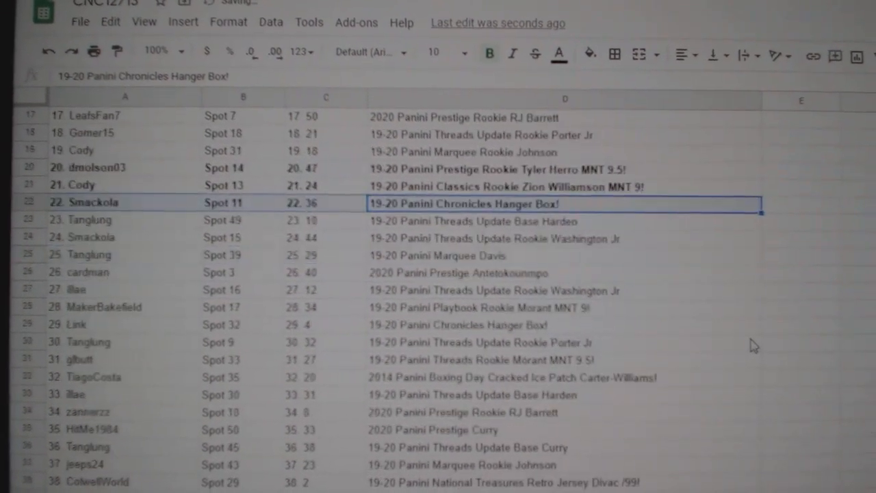
scroll(down, 3)
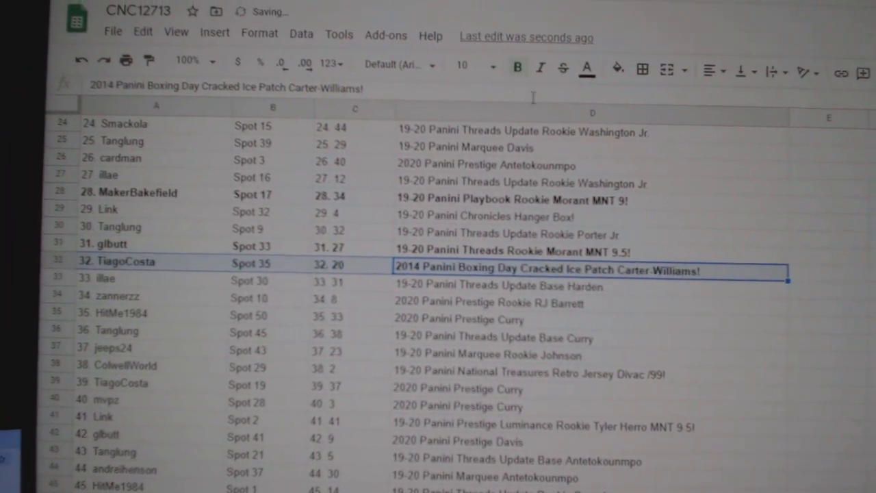
scroll(down, 3)
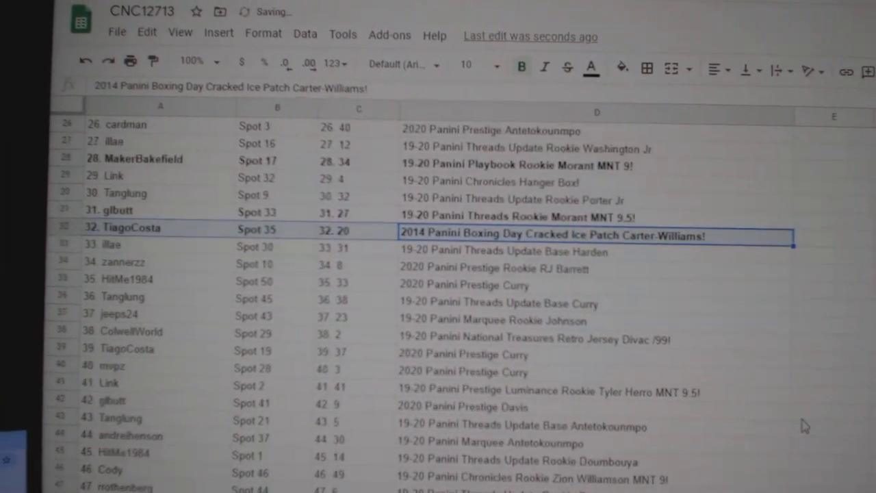
scroll(down, 3)
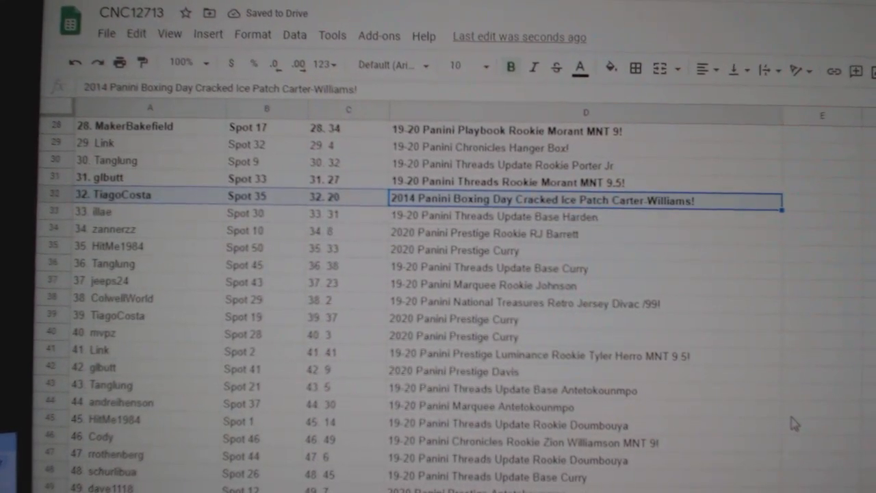
scroll(down, 3)
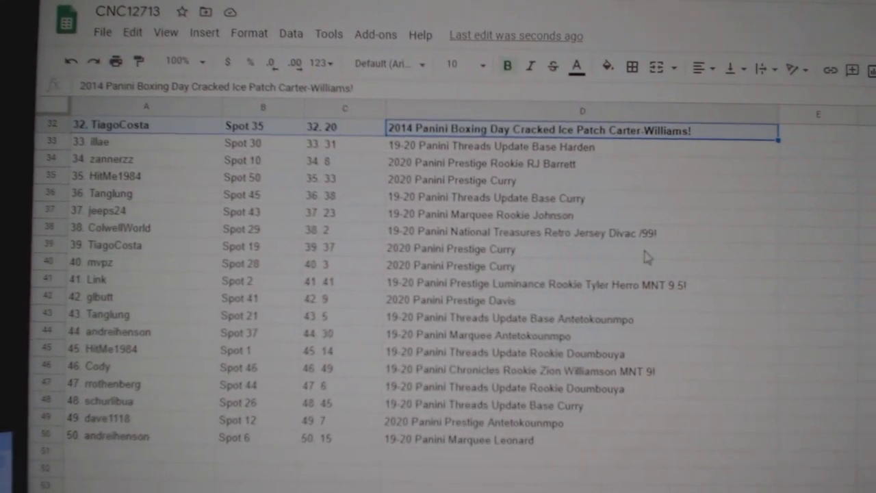